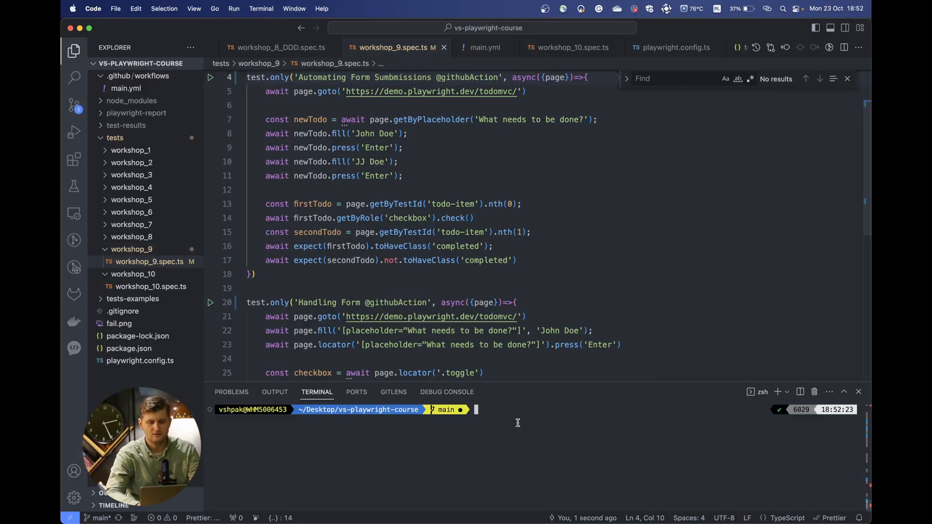
Step: Clear the terminal and enter 'yarn playwright test --project chromium' without running it
type("clear")
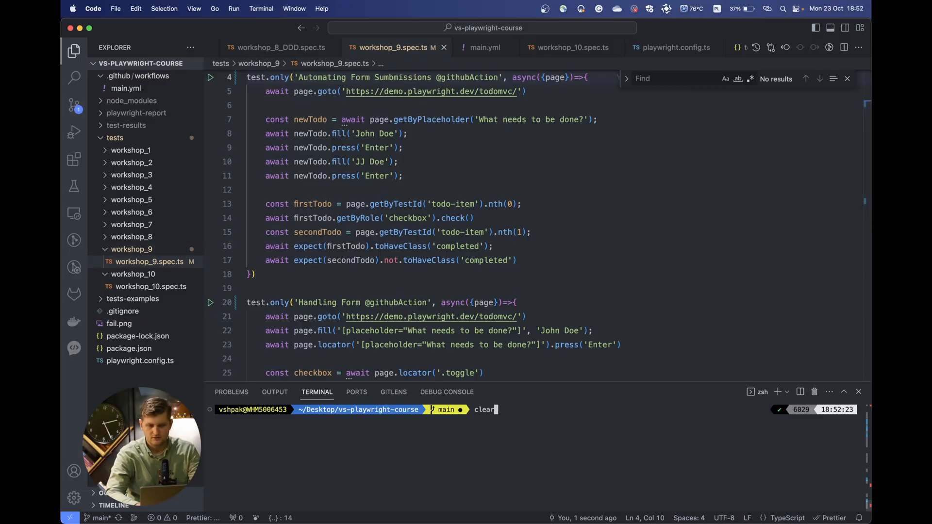
type("yarn playwright test --project chromium")
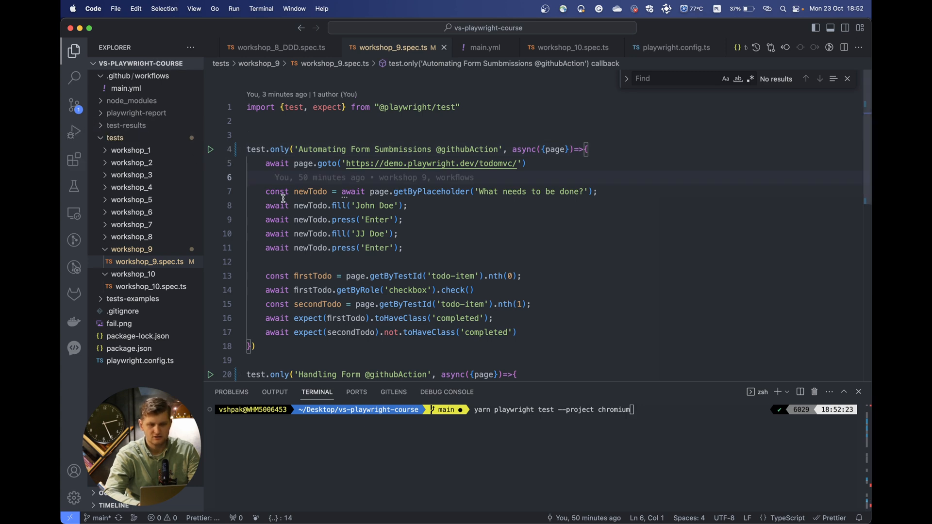
mouse_move(210, 149)
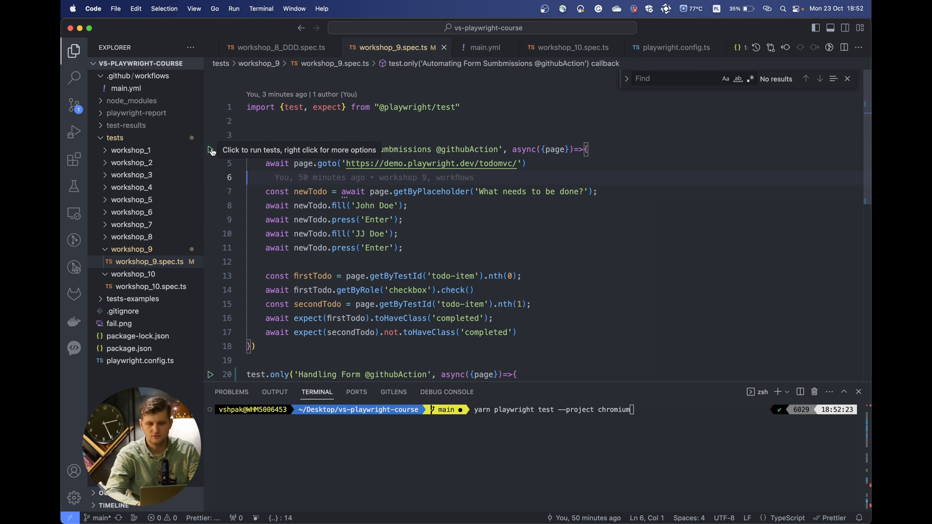
Step: Run the Automating Form Submmissions test from the gutter icon and return to the Terminal panel
left_click(211, 149)
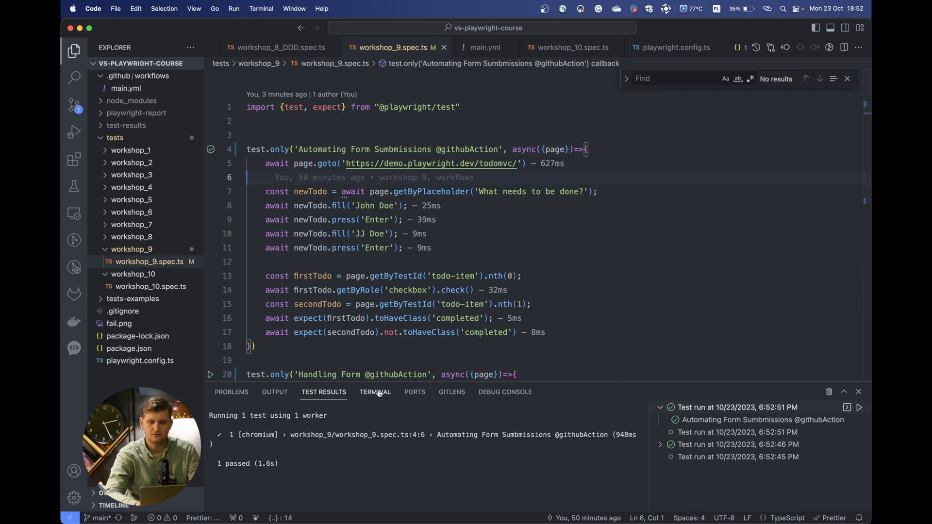
left_click(375, 392)
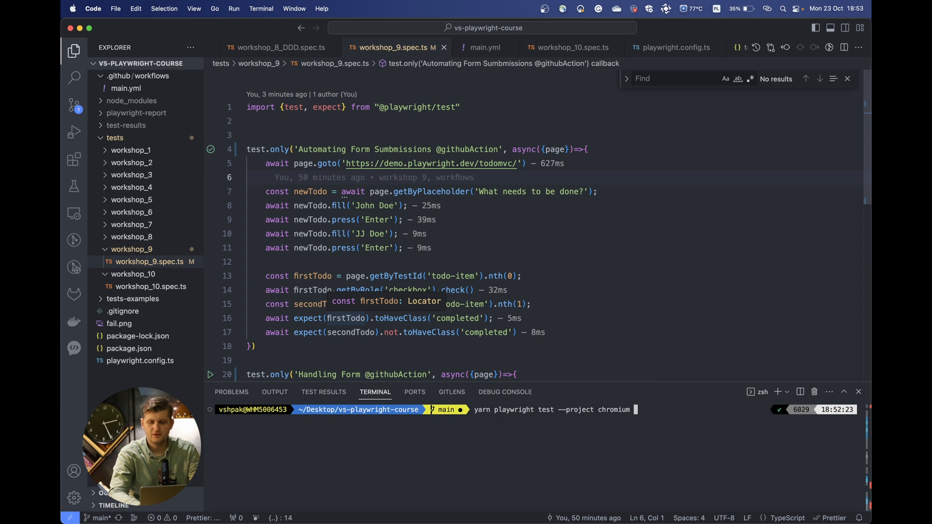
type("--")
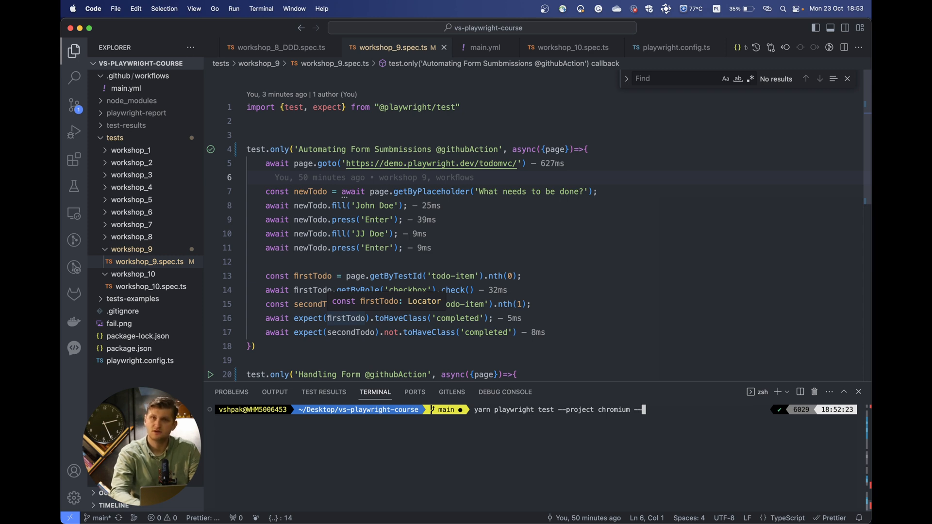
type("wo")
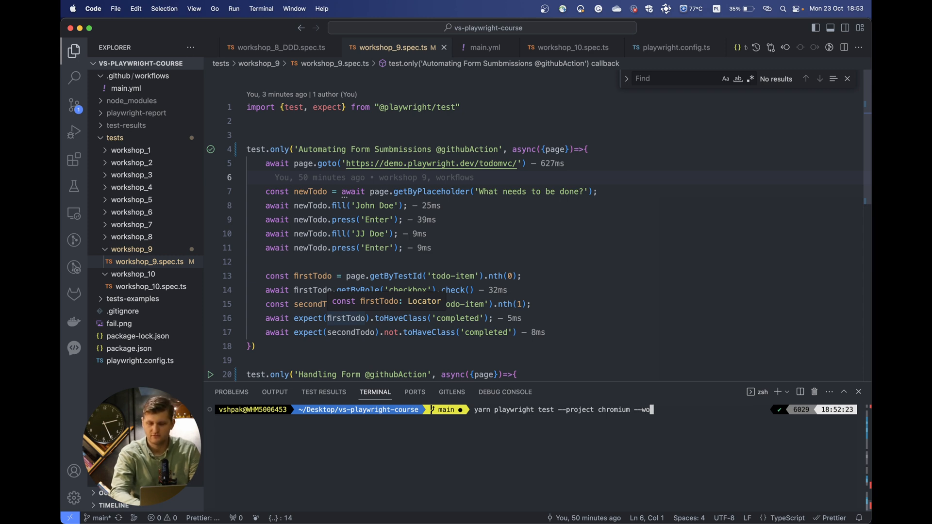
type("rker")
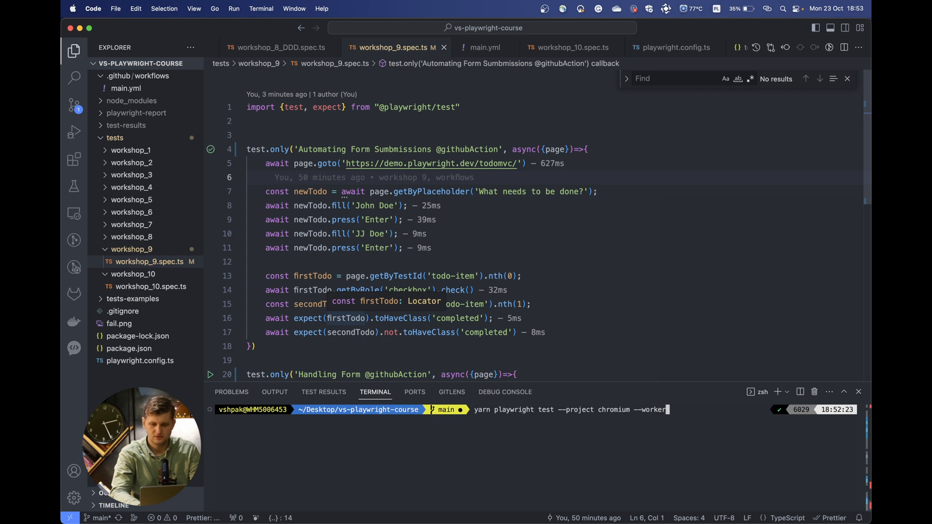
type("s=")
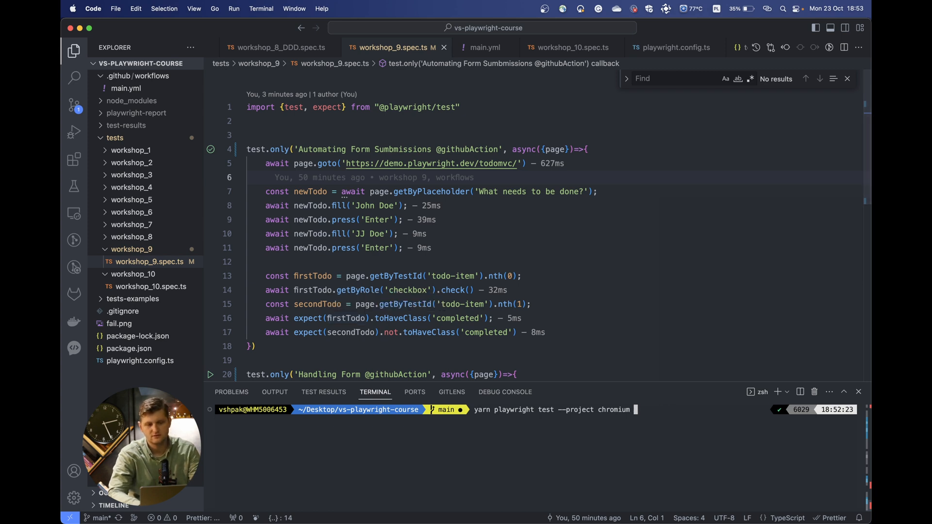
left_click(673, 48)
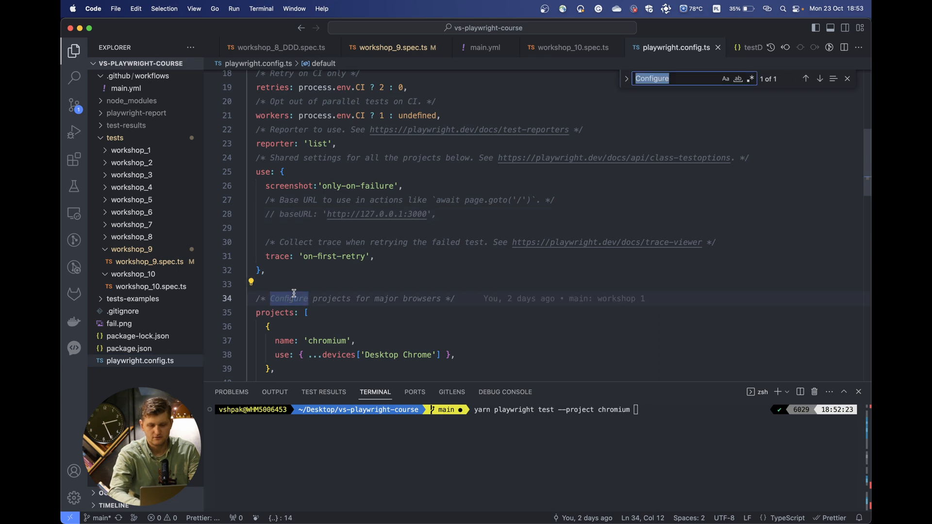
type("report")
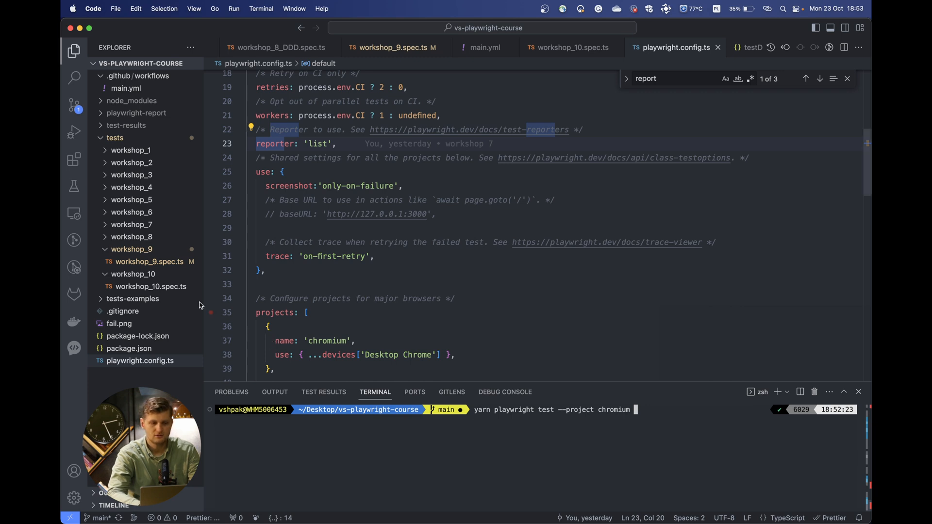
left_click(150, 262)
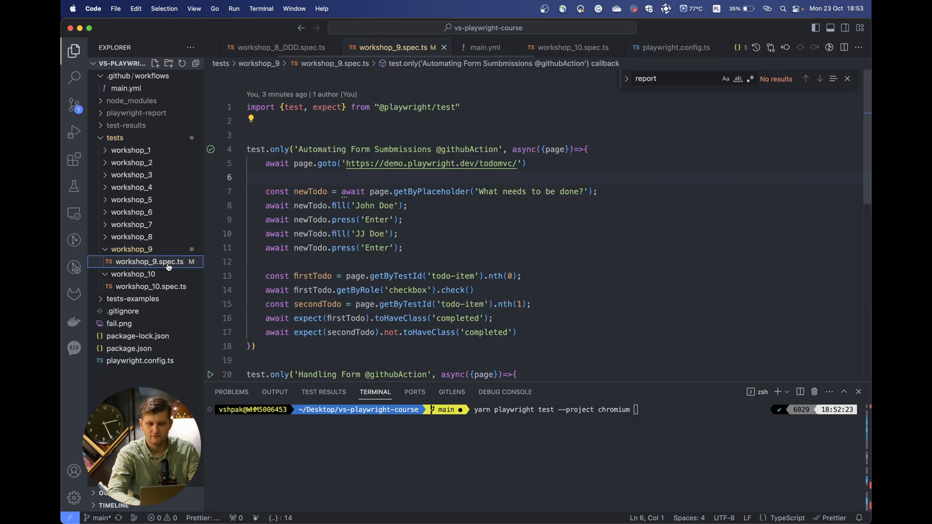
Step: Append --reporter=dot to the chromium test command and run it
type("repo")
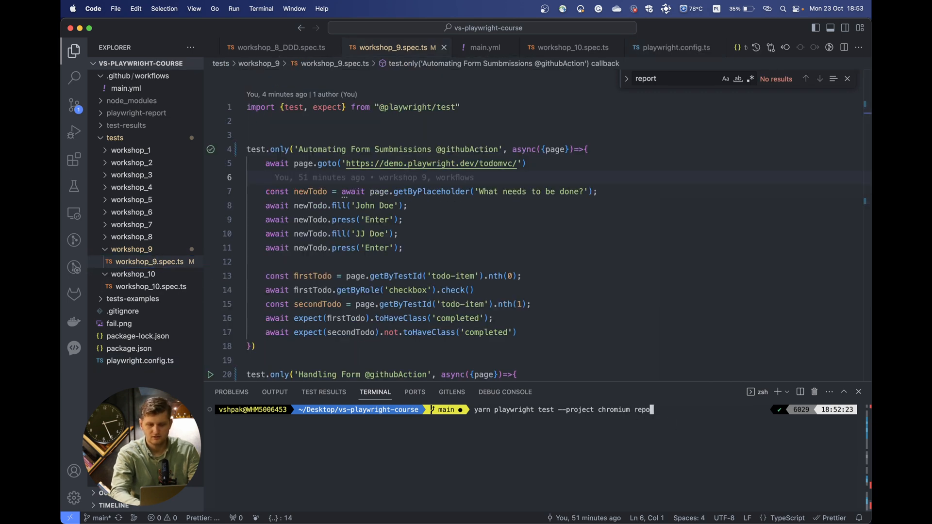
type("--re")
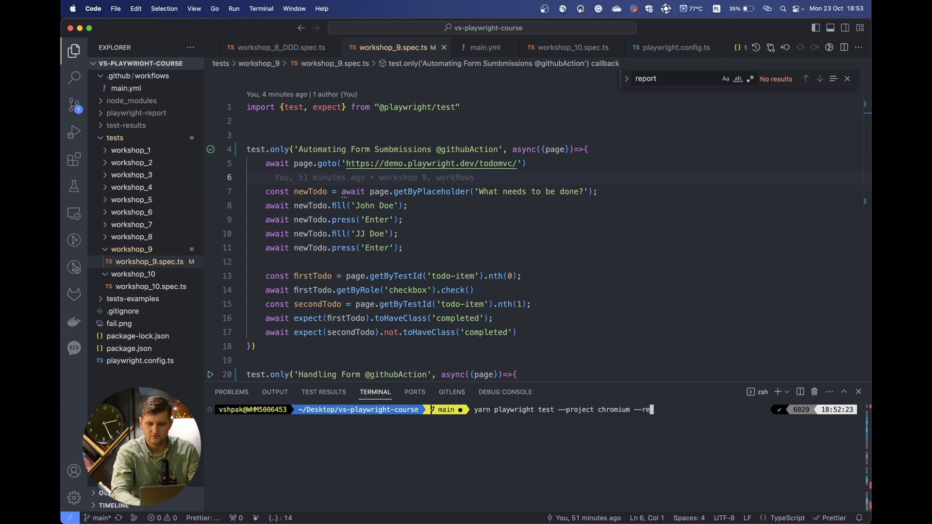
type("rter")
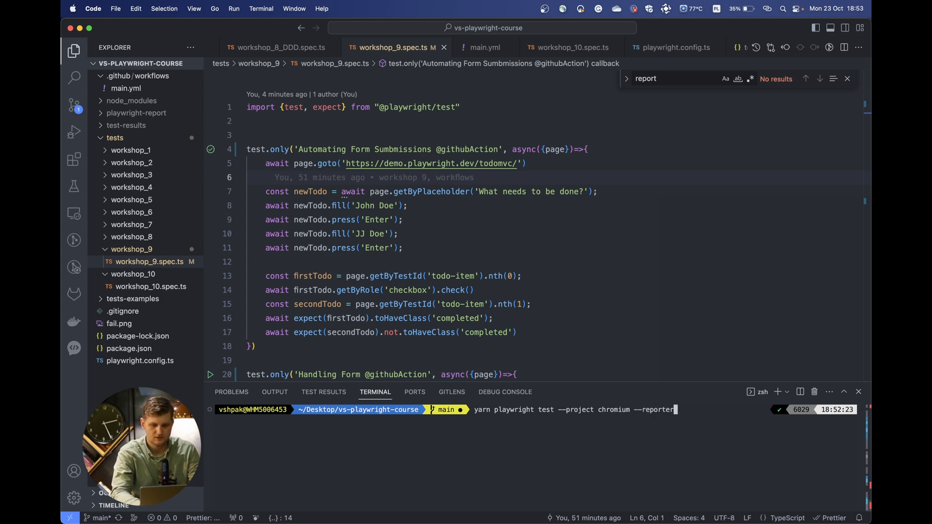
type("=dot")
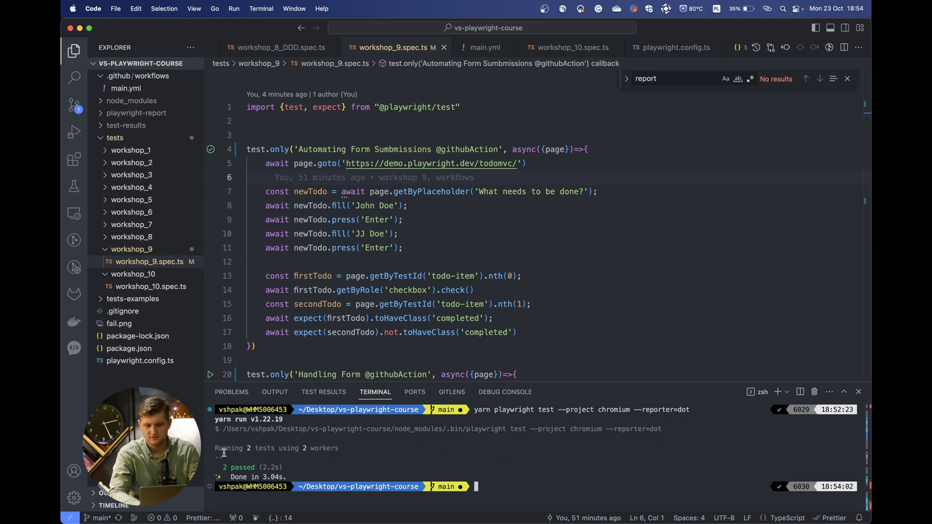
mouse_move(671, 482)
type("yarn playwright test --project chromium")
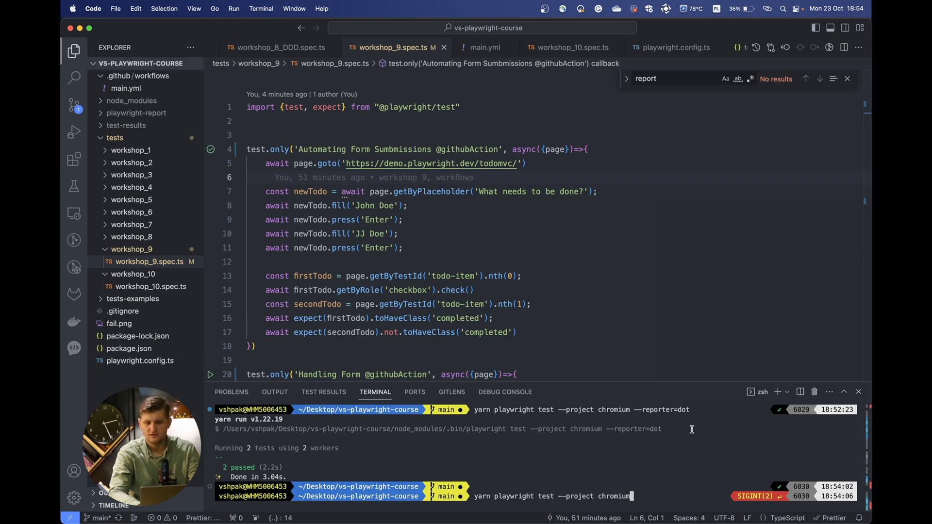
Step: Run 'yarn playwright test --project chromium --debug' from the terminal
scroll("down", 3)
type(" --debug")
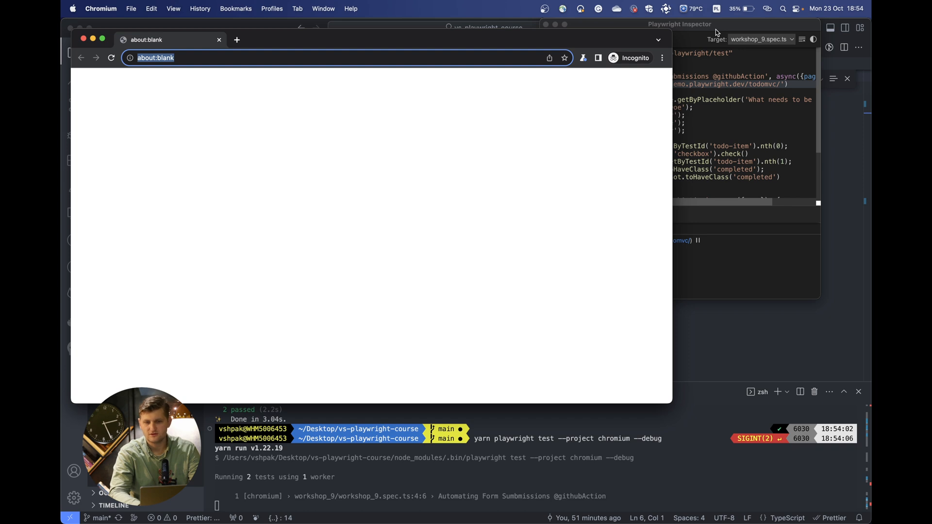
Step: Bring the Playwright Inspector window to the front to step through the test
left_click(680, 24)
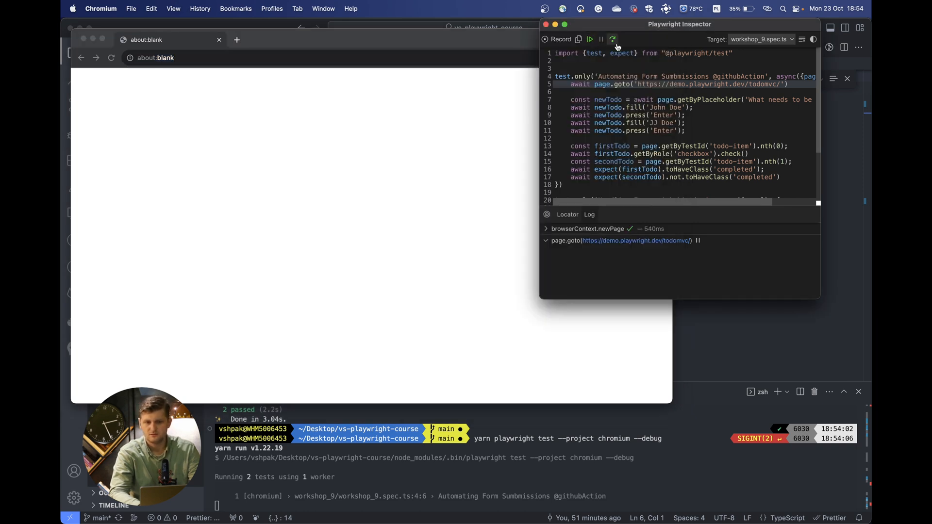
mouse_move(612, 39)
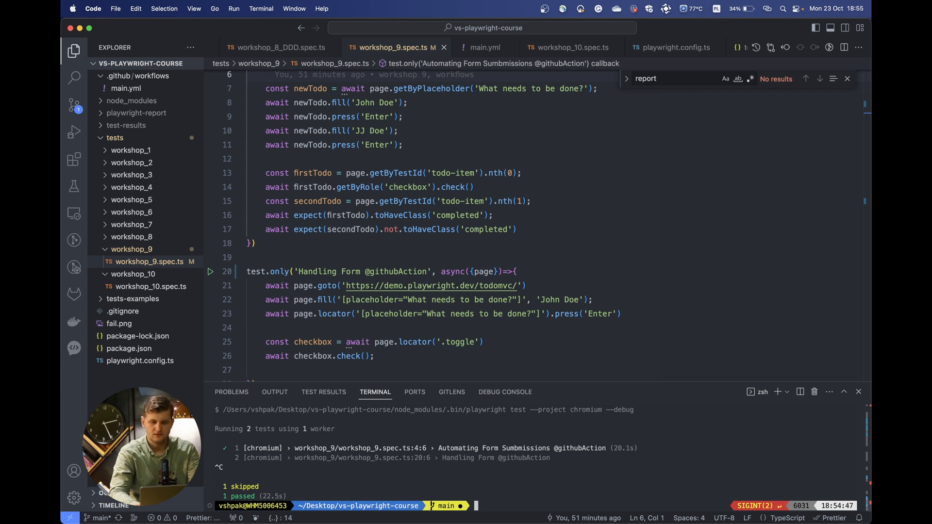
Step: View package.json, then launch the suite with 'yarn playwright test --ui'
left_click(128, 349)
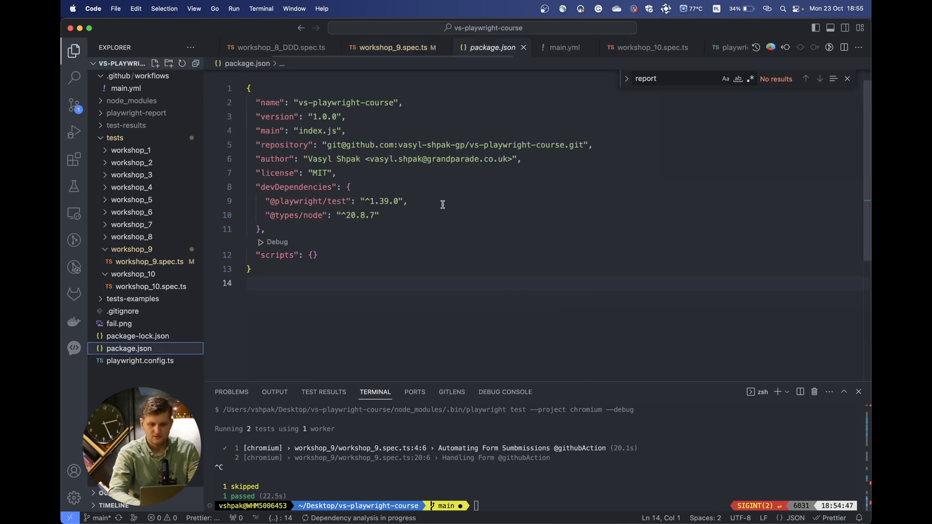
left_click(393, 47)
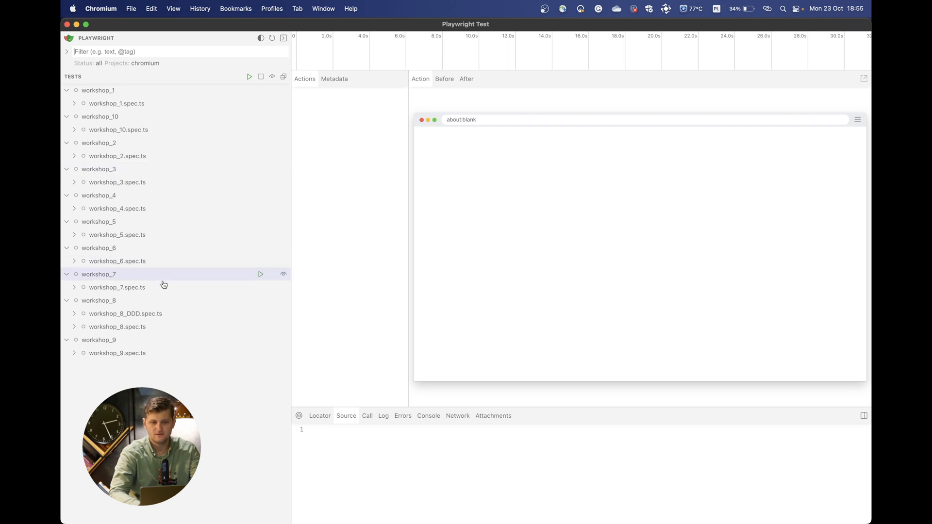
Step: Select workshop_9.spec.ts in the test tree and run its two tests
left_click(117, 352)
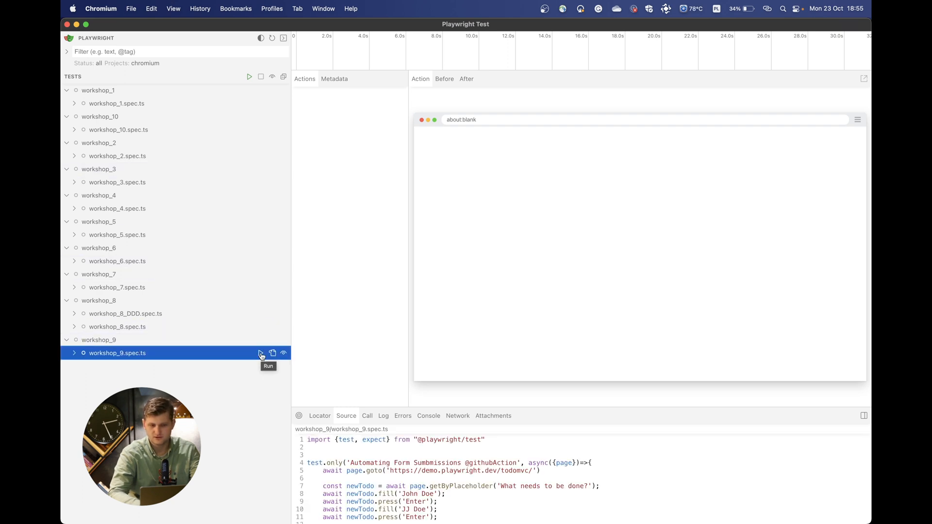
left_click(259, 352)
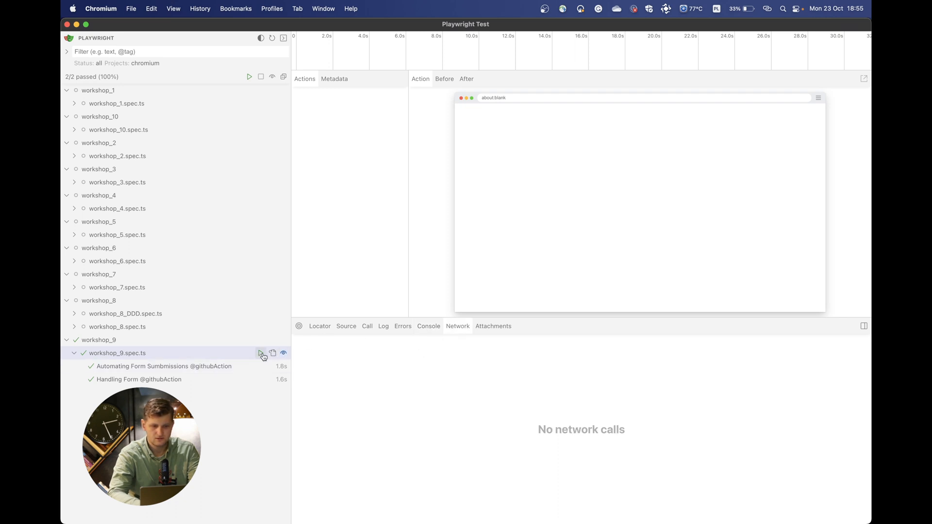
Step: Rerun workshop_9 and check its Attachments, Log and Console panels, which are empty
left_click(260, 353)
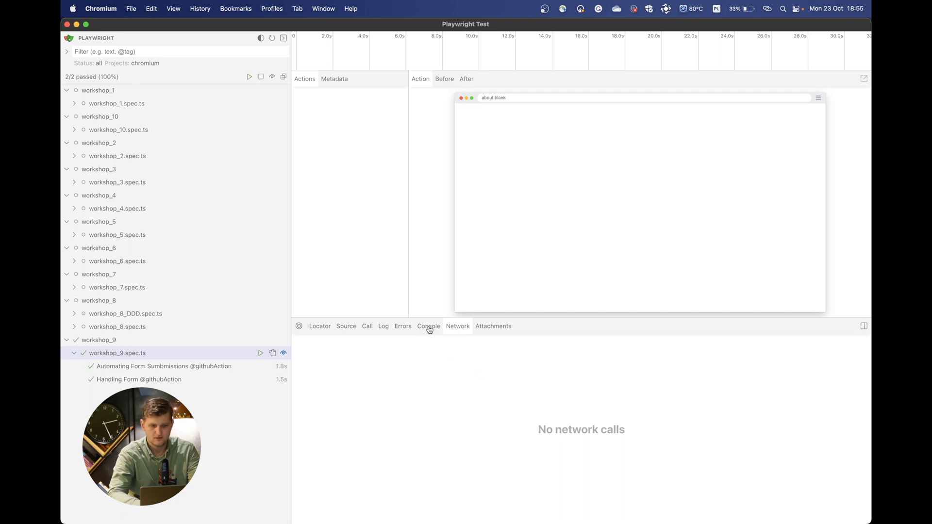
left_click(493, 325)
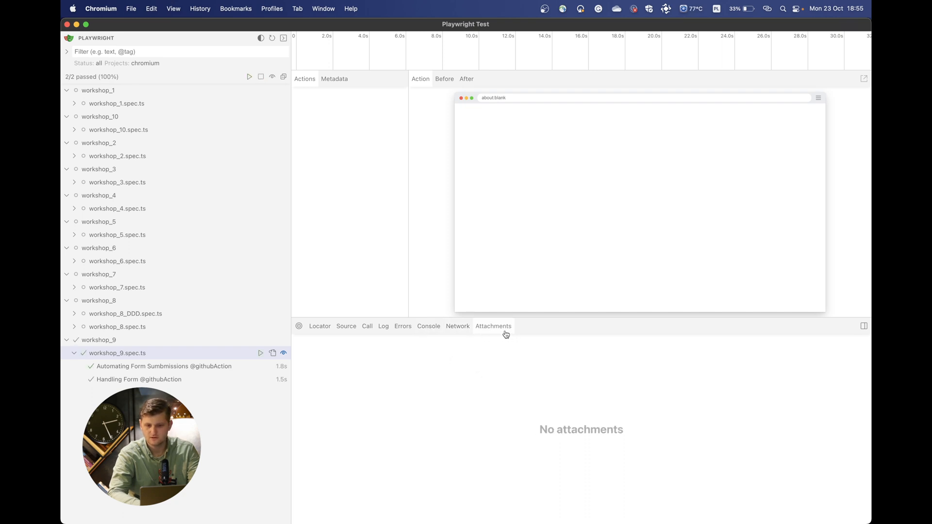
left_click(383, 325)
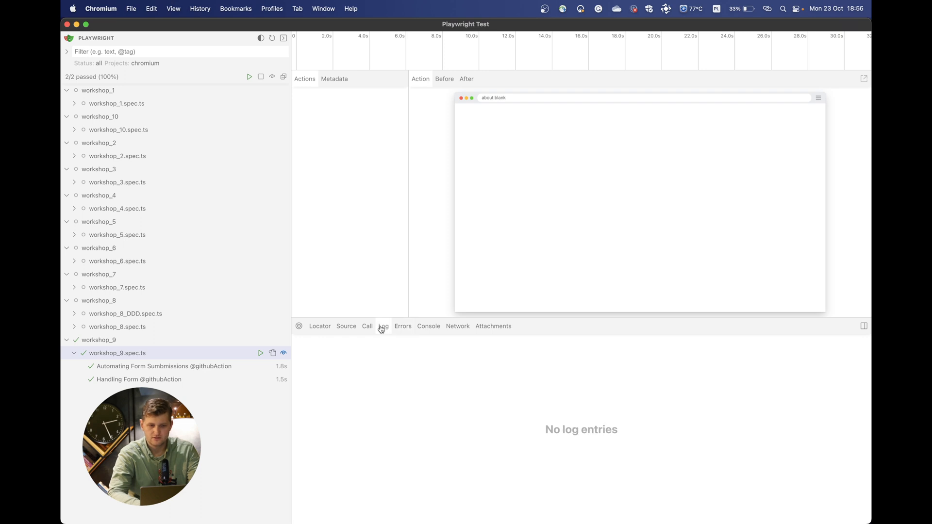
left_click(346, 325)
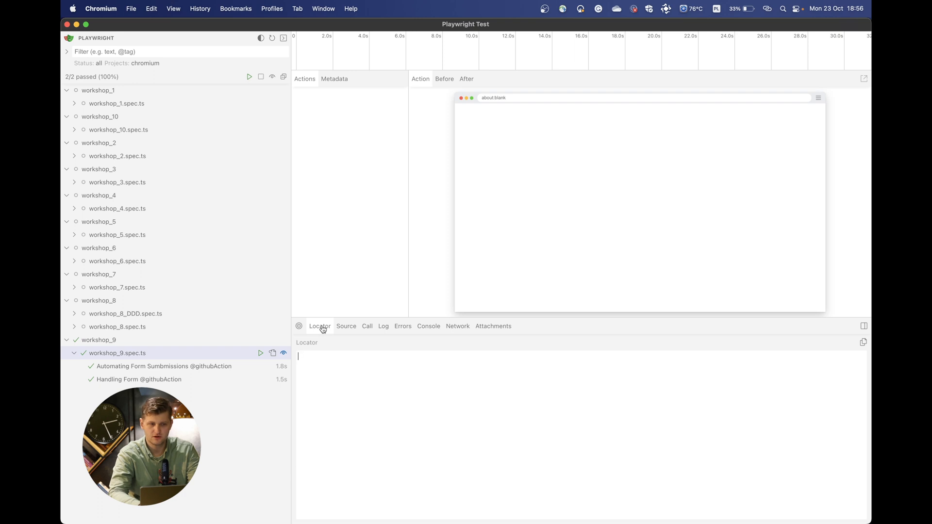
Step: View the Automating Form Submissions trace snapshots at page.goto, the final assertion and the second fill
left_click(164, 365)
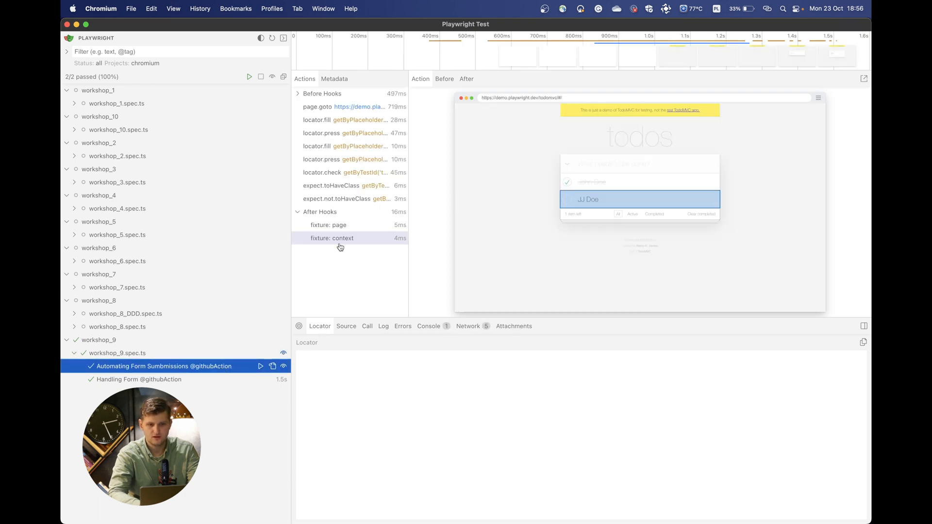
mouse_move(292, 347)
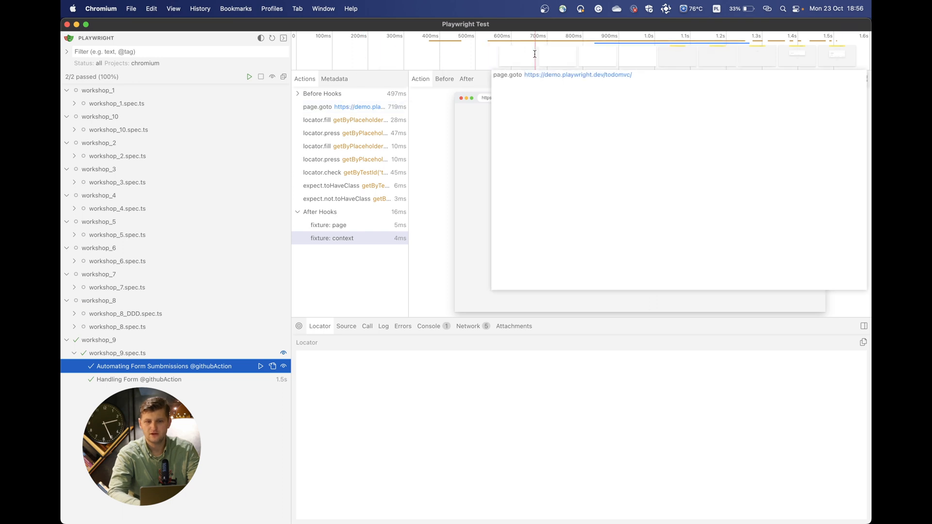
left_click(767, 54)
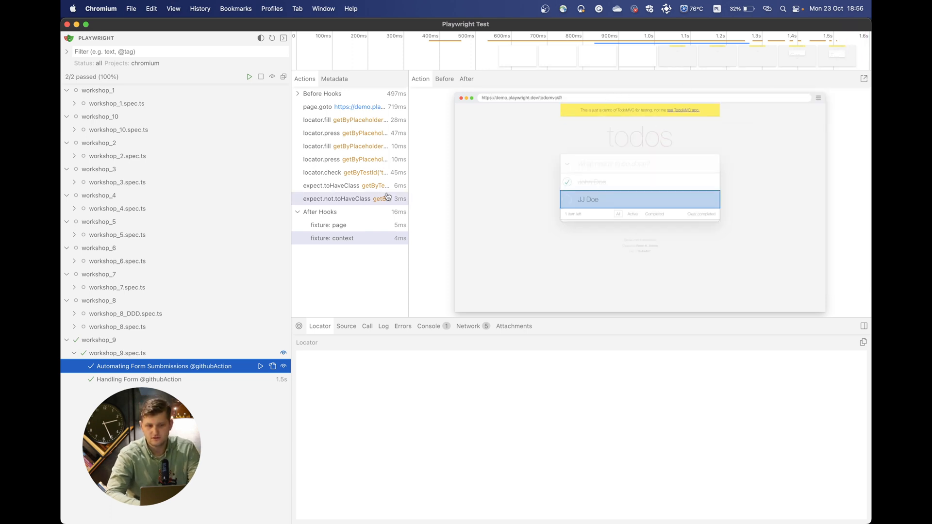
left_click(344, 146)
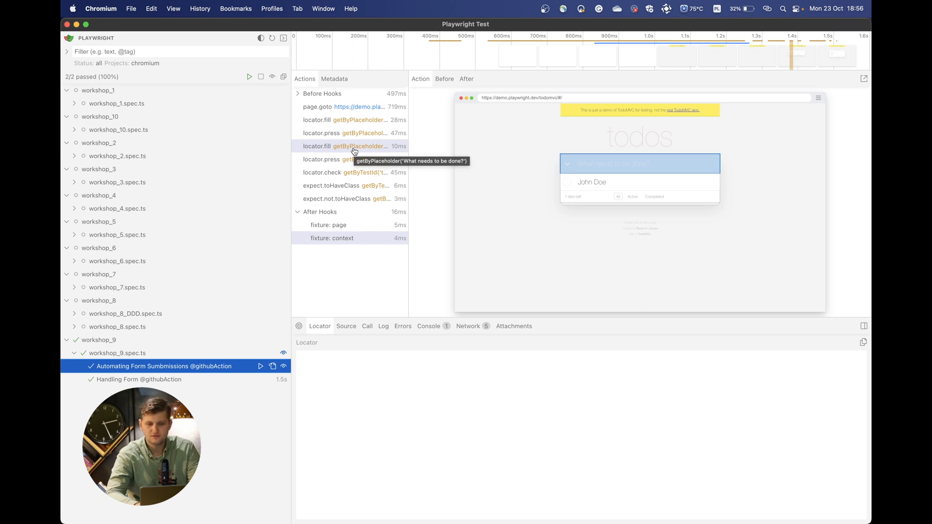
left_click(468, 326)
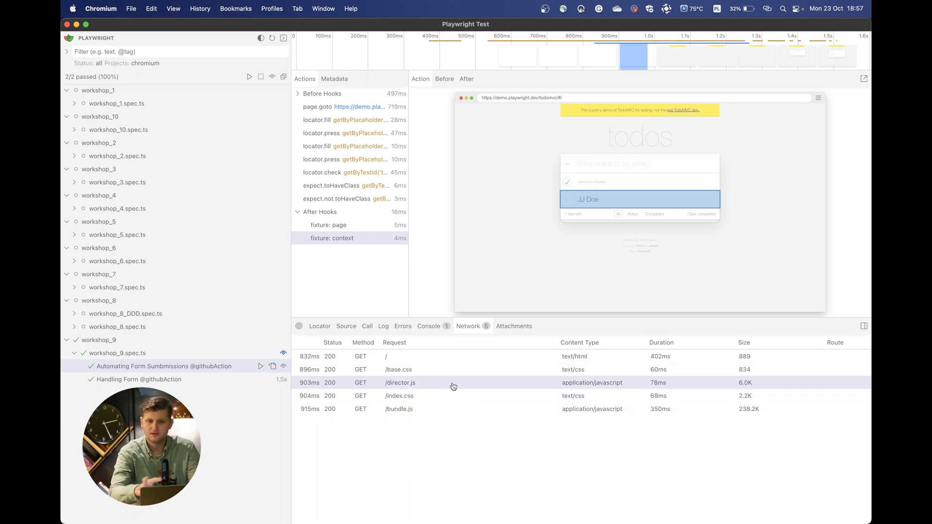
mouse_move(452, 382)
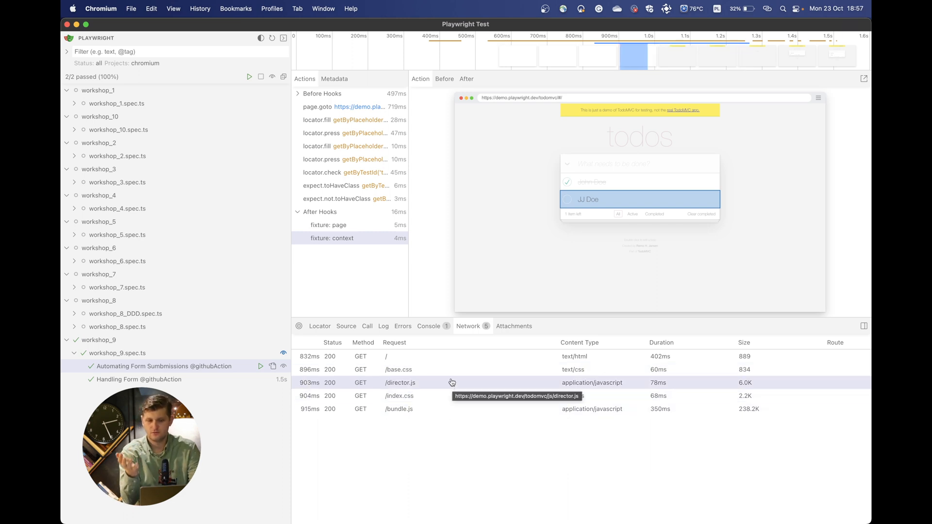
Step: Examine the /base.css request in the trace's Network list
left_click(428, 326)
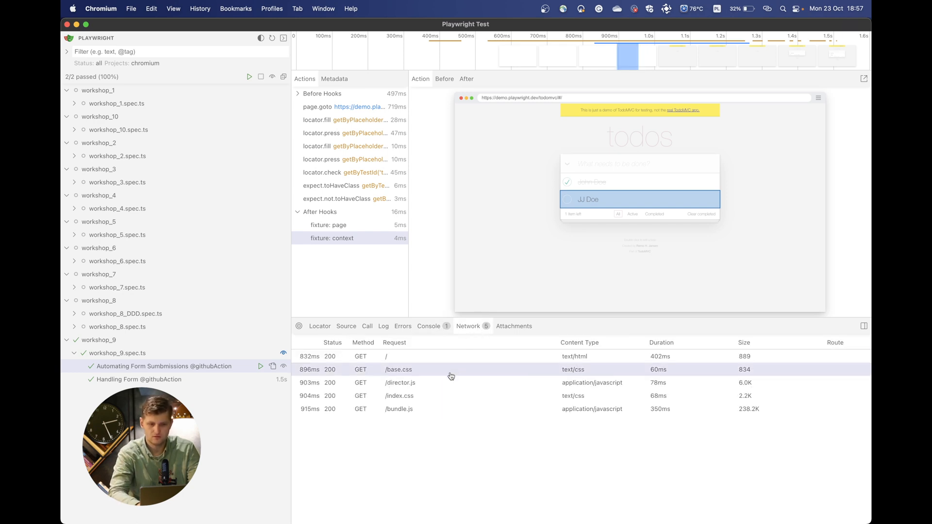
mouse_move(445, 395)
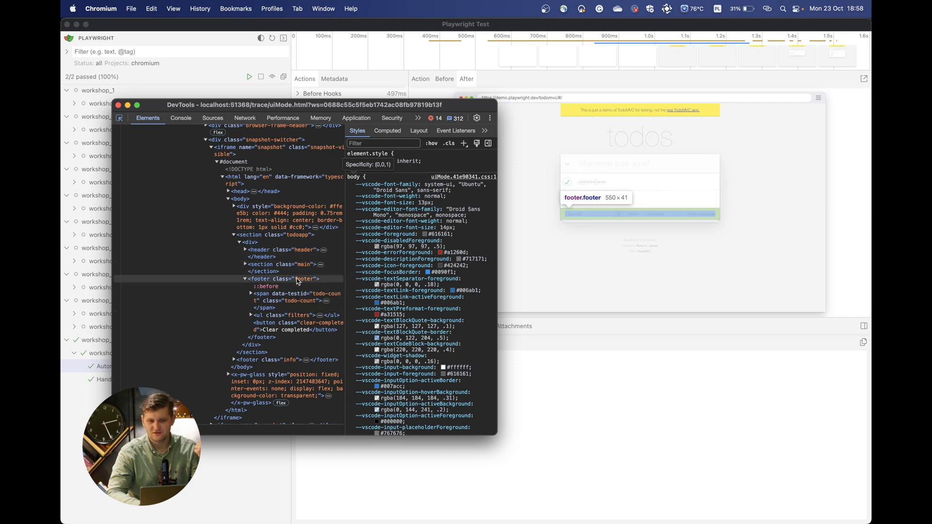
Step: Select the footer.footer element in Elements and review its Styles pane
left_click(296, 279)
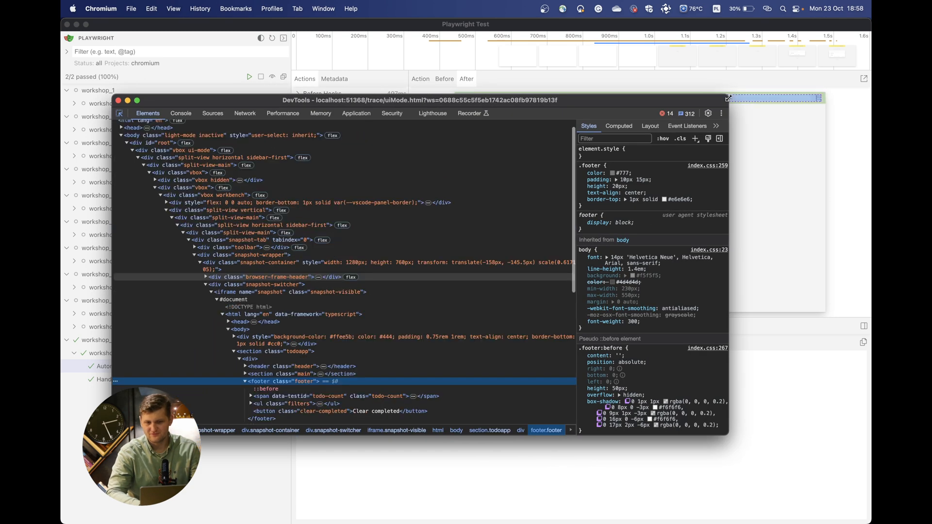
left_click(198, 278)
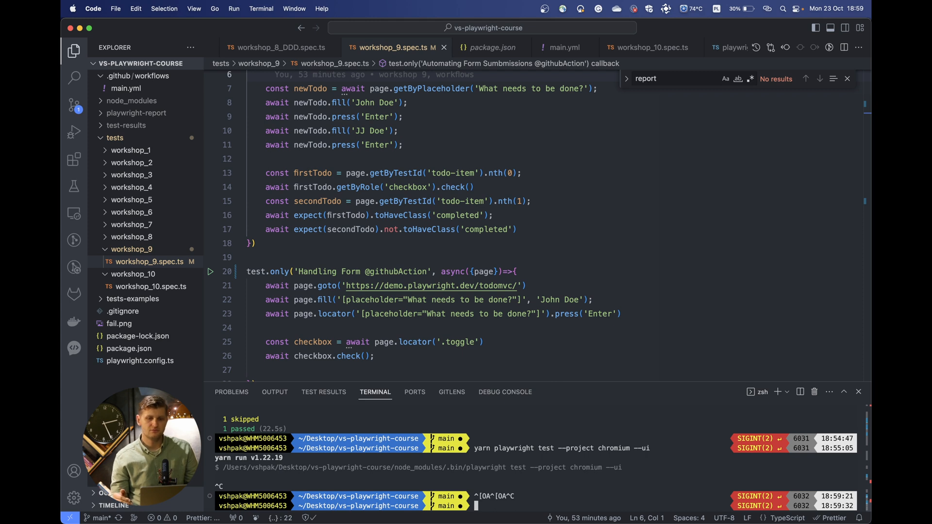
Step: Enter a yarn playwright test command for chromium with --retries=2 in the terminal
type("yarn playwright test --project chromium --ui")
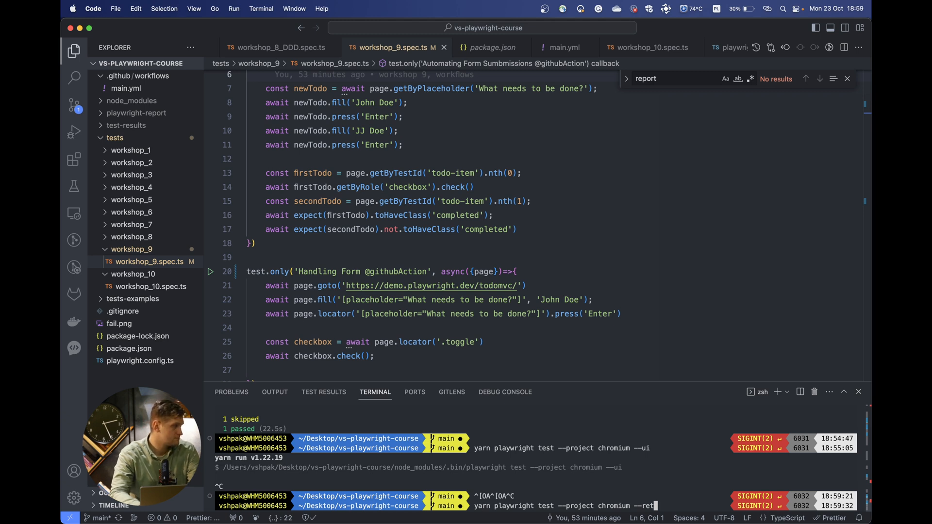
type("rie")
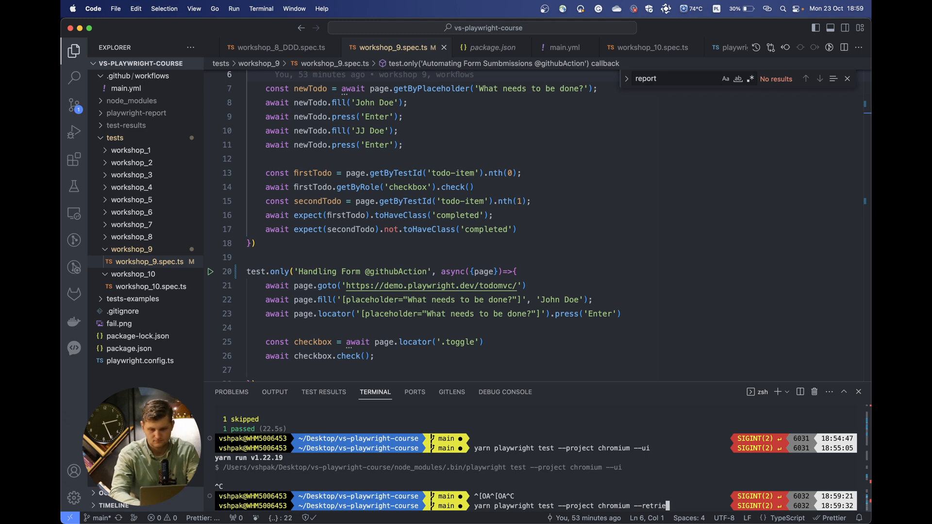
type("s=")
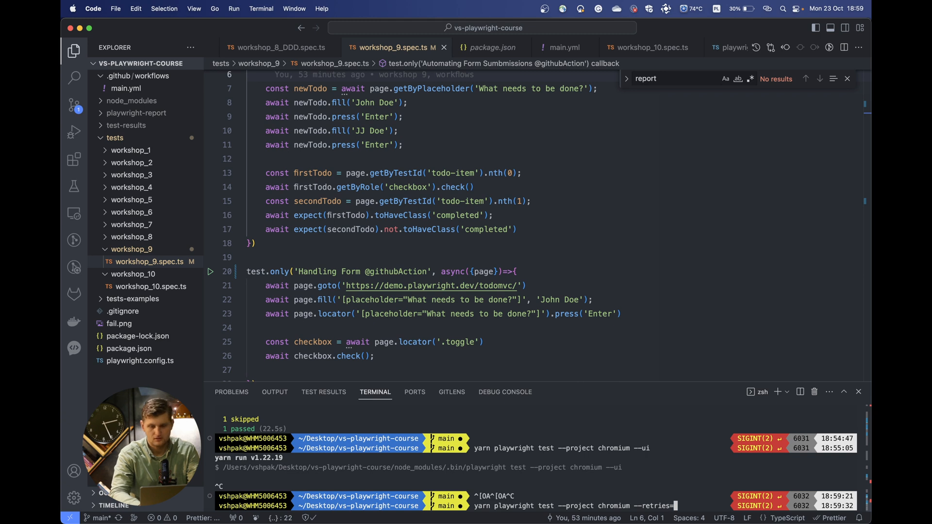
type("2")
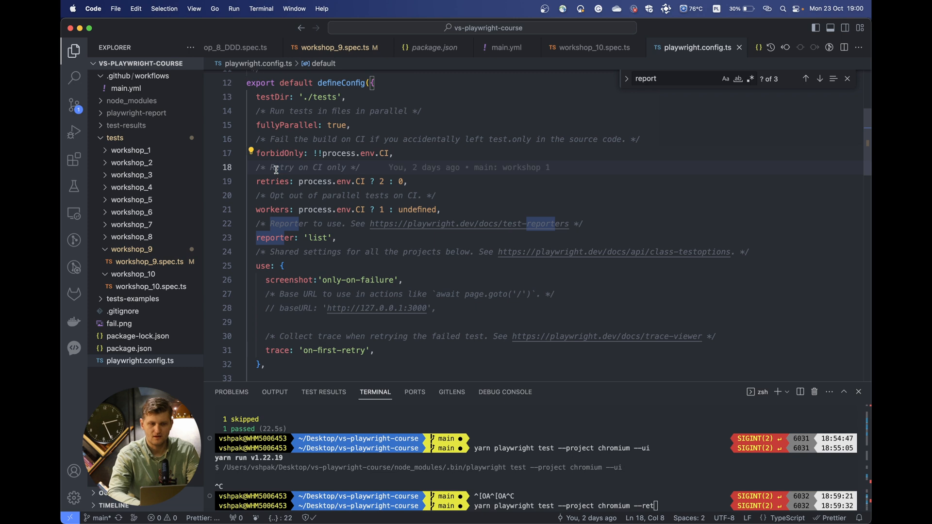
Step: Highlight the retries line in playwright.config.ts and select the local retries value
left_click_drag(256, 167, 360, 167)
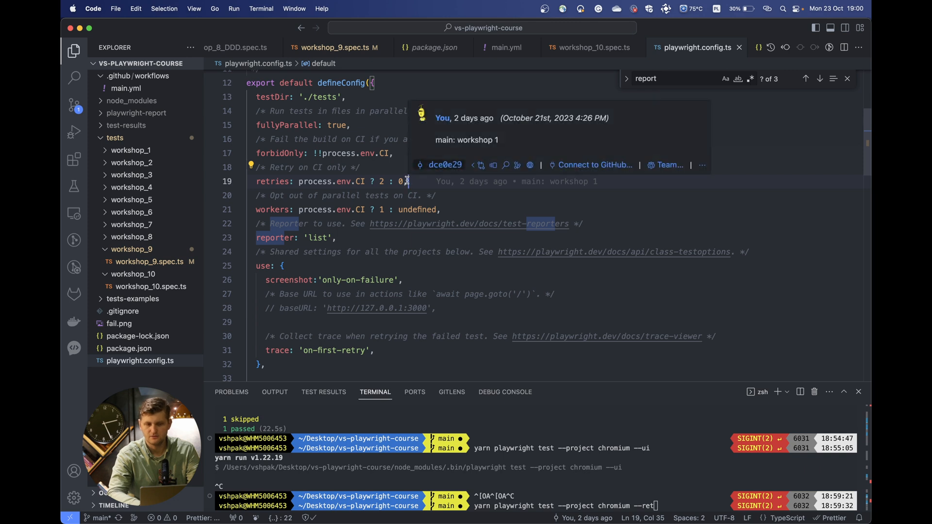
double_click(403, 181)
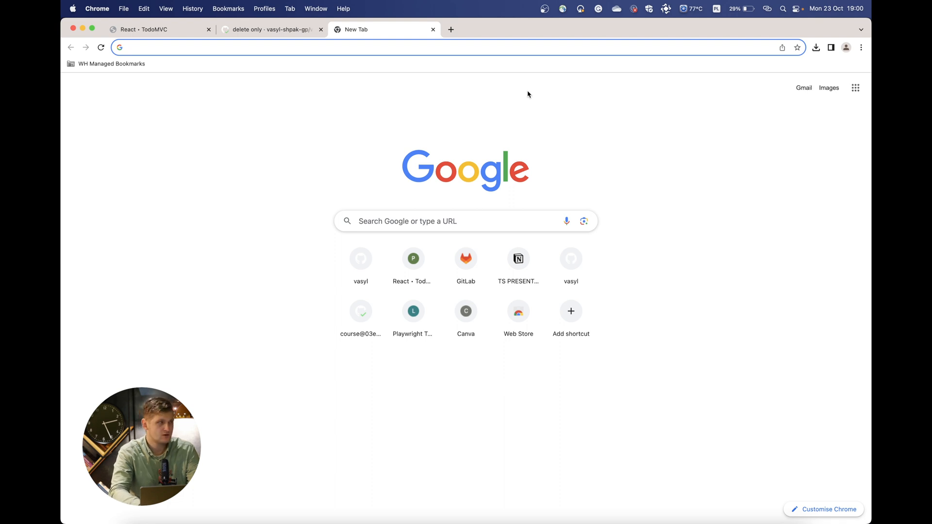
Step: Navigate a new tab to playwright.dev/docs/ and reach the Command line page
type("plawyright.dev/")
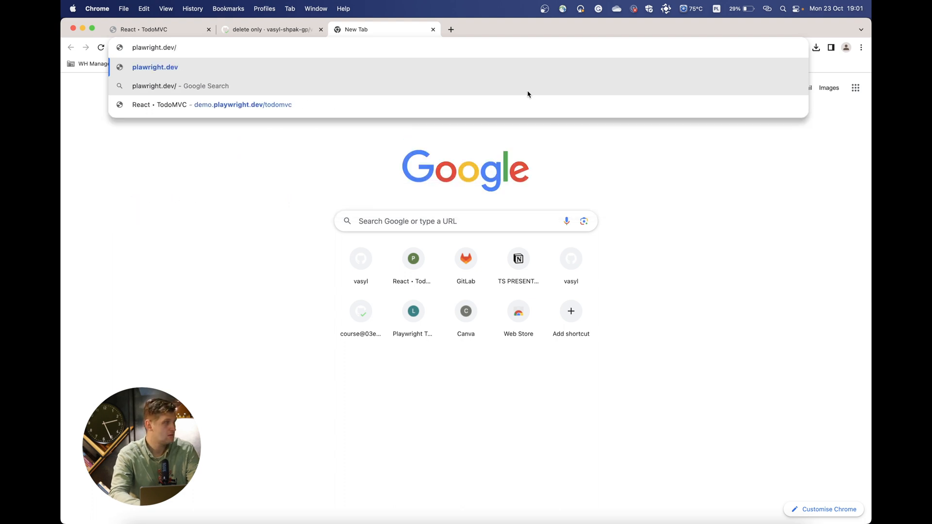
type("docs/test-cli")
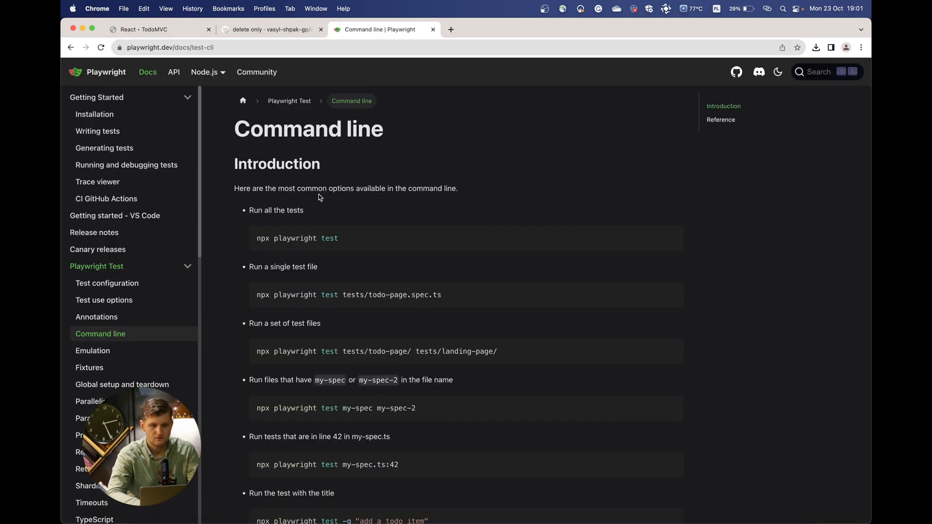
Step: Scroll through the common commands down to the full options reference table, including retries
scroll("down", 3)
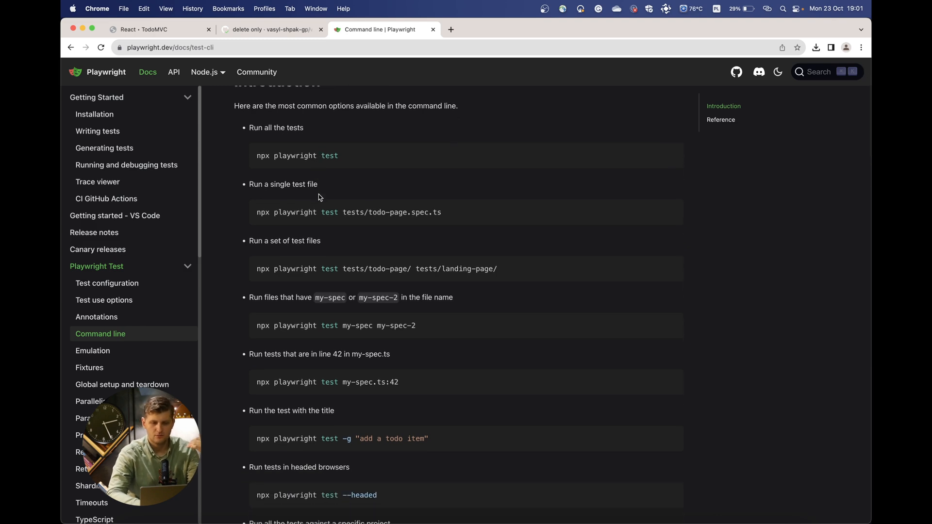
scroll("down", 3)
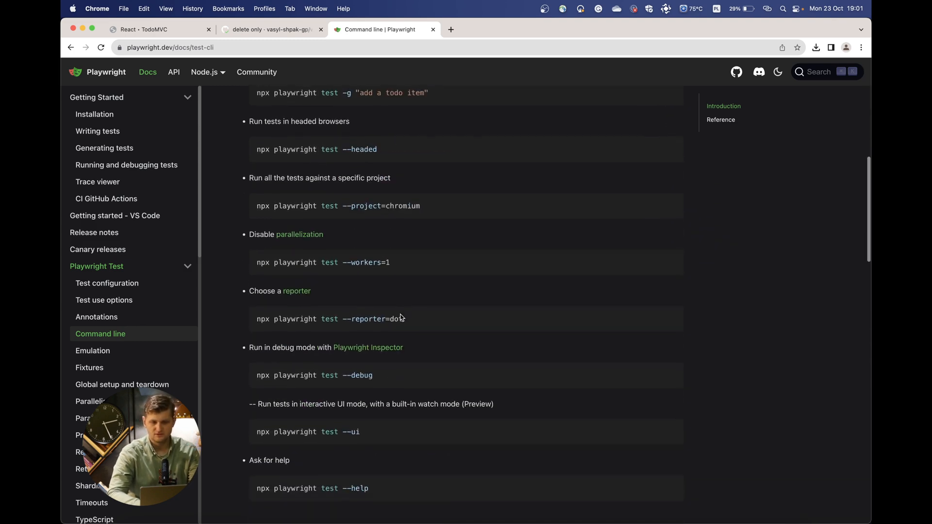
scroll("down", 3)
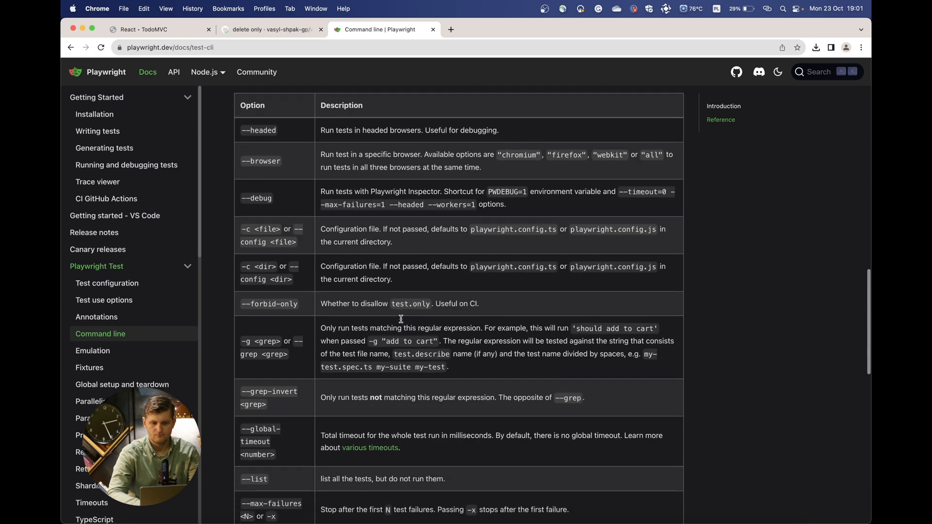
scroll("down", 3)
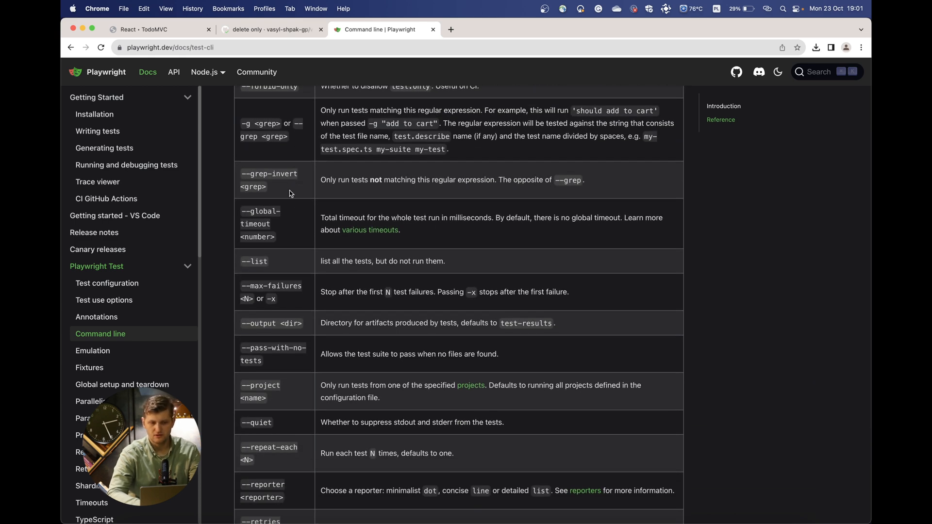
scroll("down", 3)
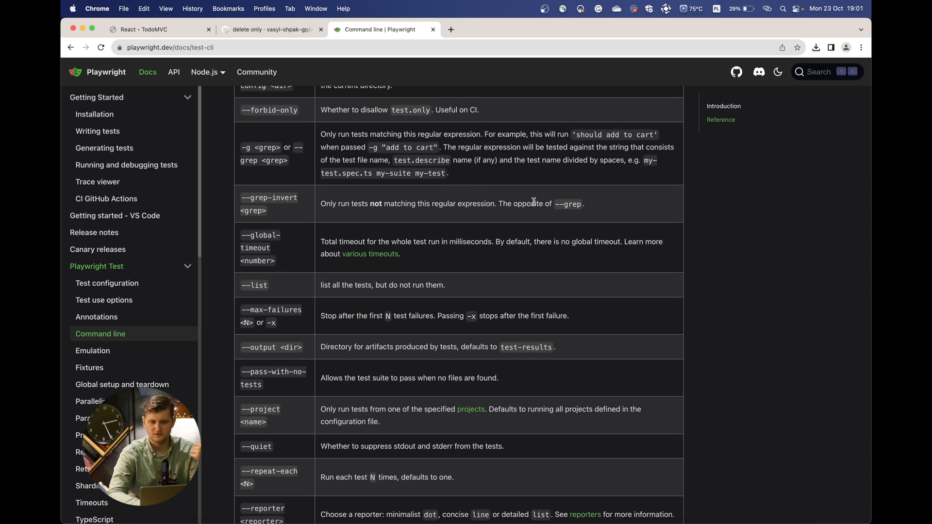
scroll("down", 3)
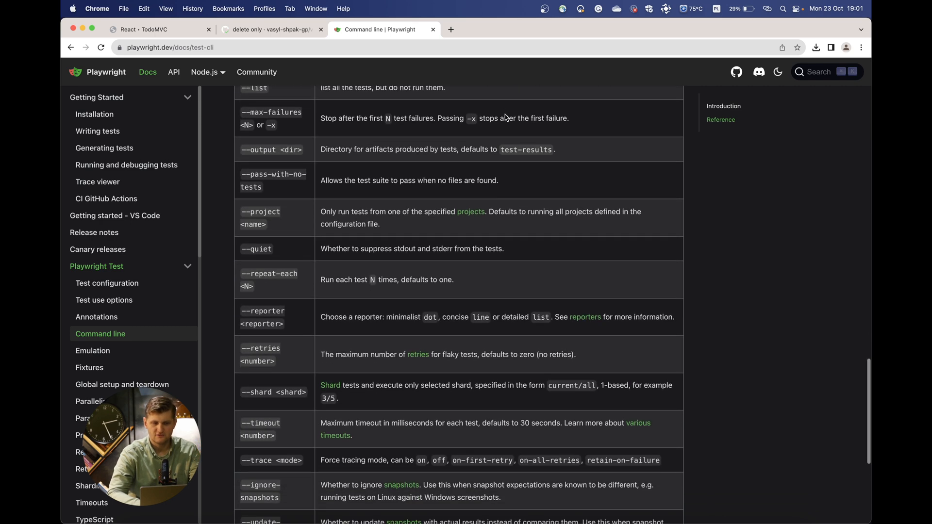
scroll("down", 3)
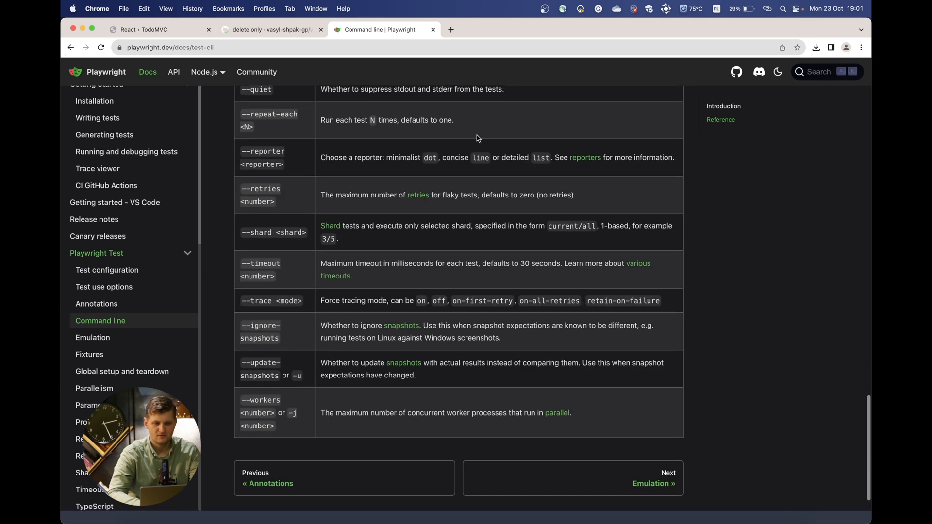
scroll("down", 3)
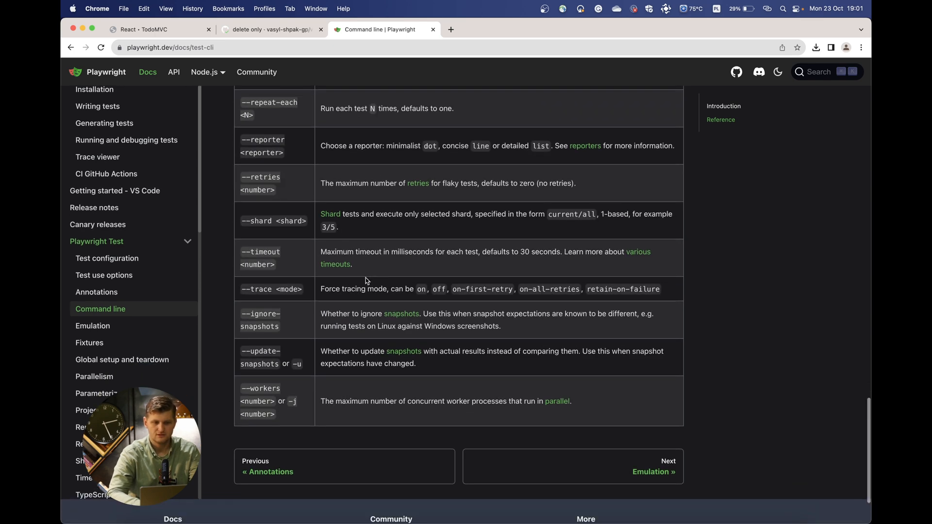
mouse_move(405, 304)
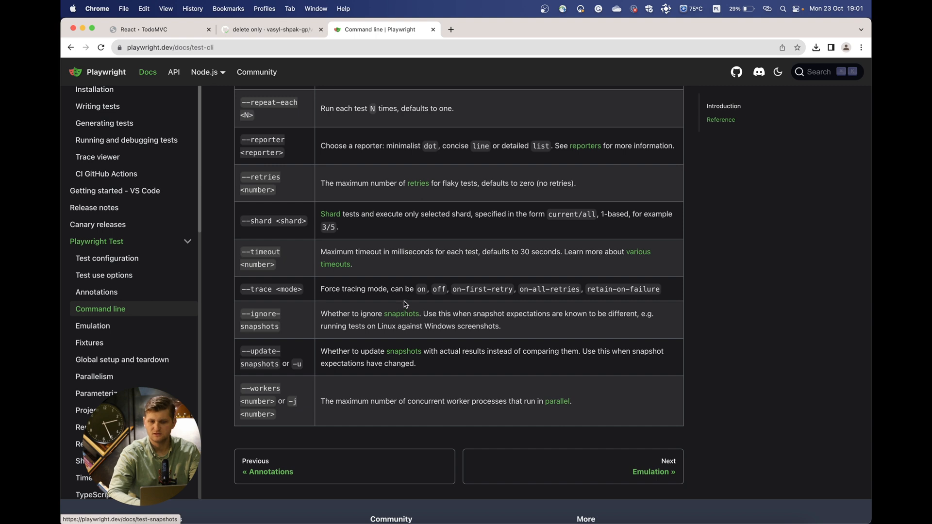